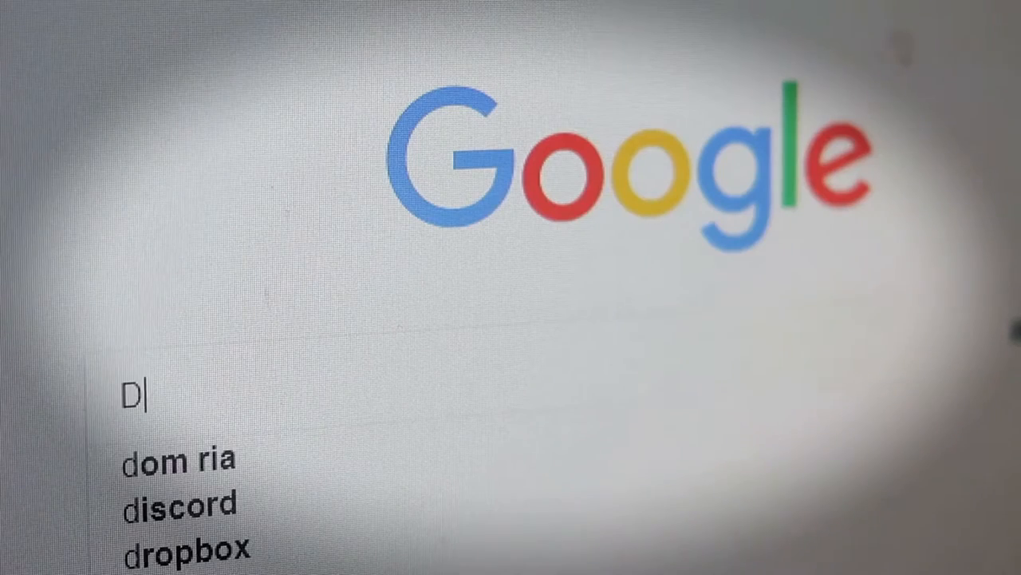
# - Enter DEPRESSION as the Google search query and let suggestions appear
pyautogui.write('EPRES')
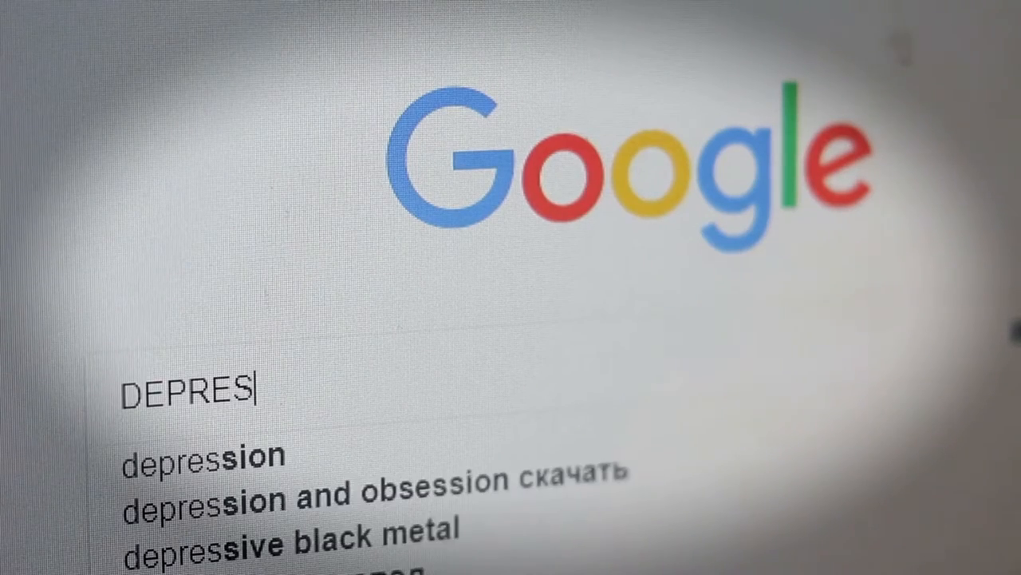
pyautogui.write('SION')
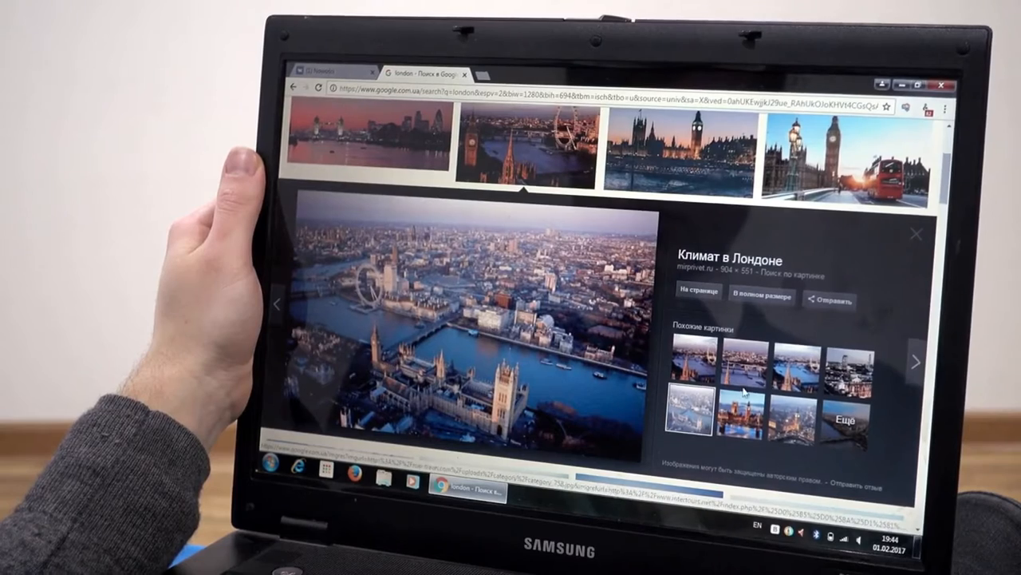
# - Advance the preview to the Thames panorama with Big Ben and the London Eye
pyautogui.click(743, 378)
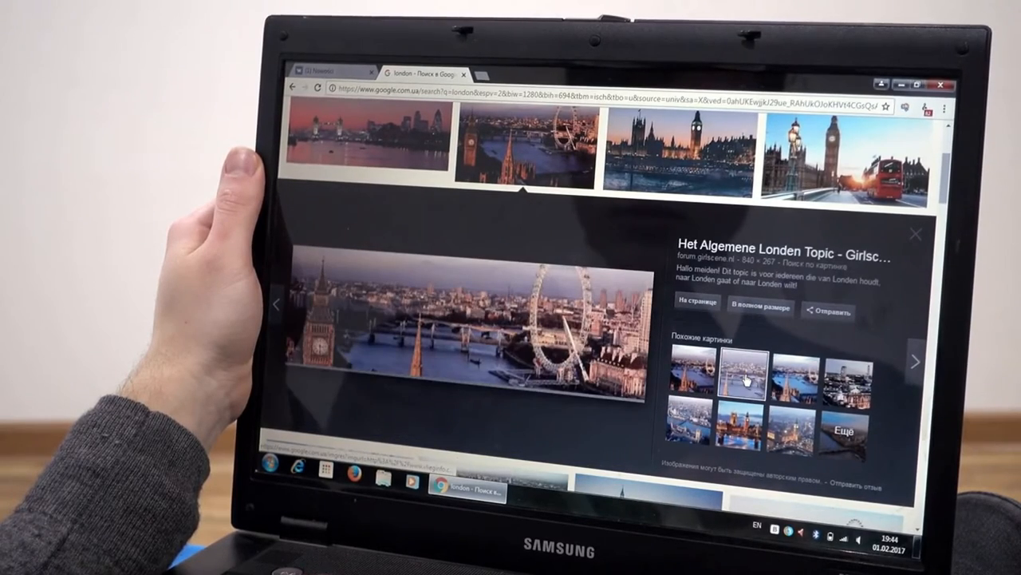